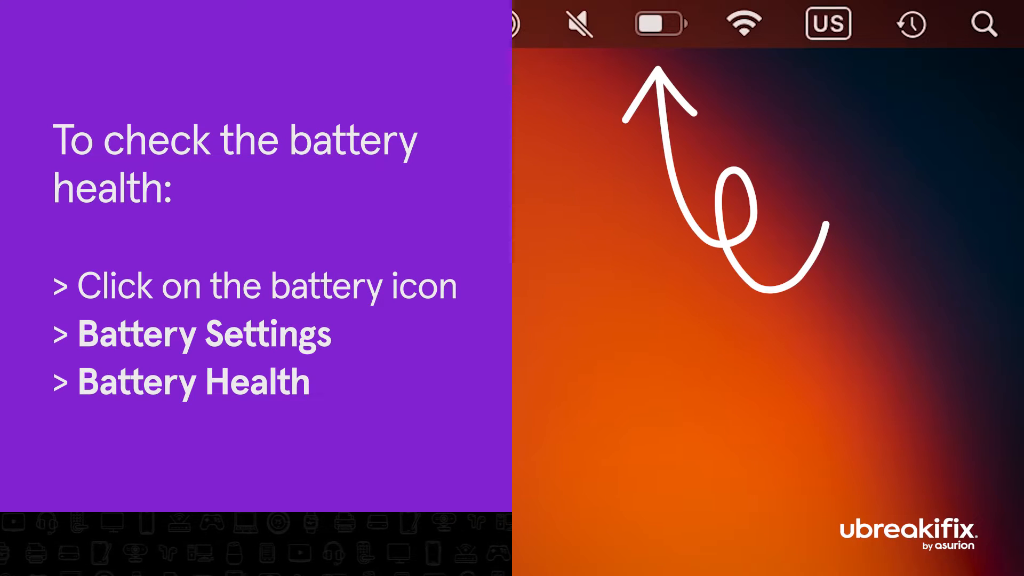
# - From the menu-bar battery menu, reach Battery settings showing Battery Health 'Service Recommended'
pyautogui.click(660, 24)
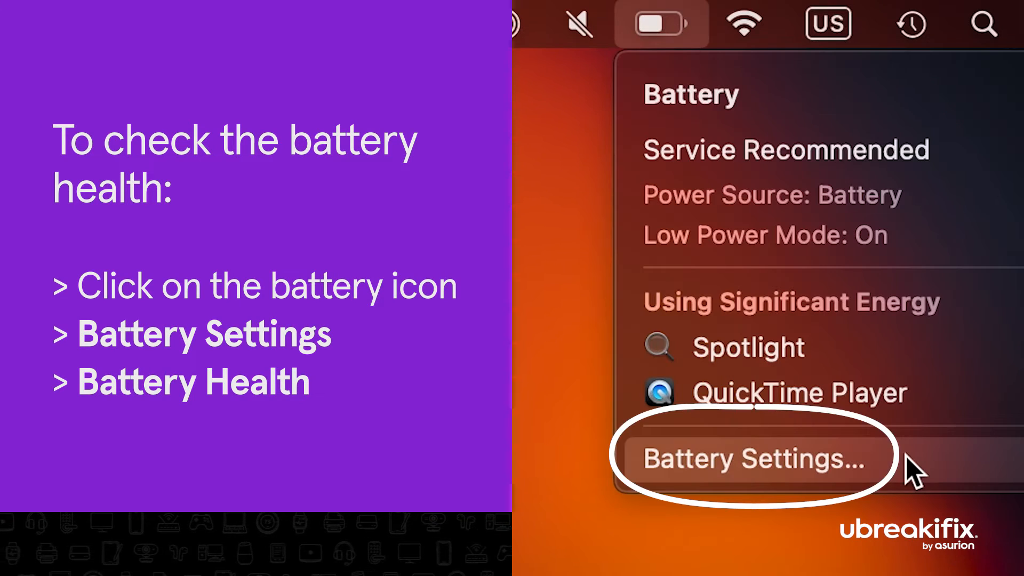
pyautogui.click(754, 458)
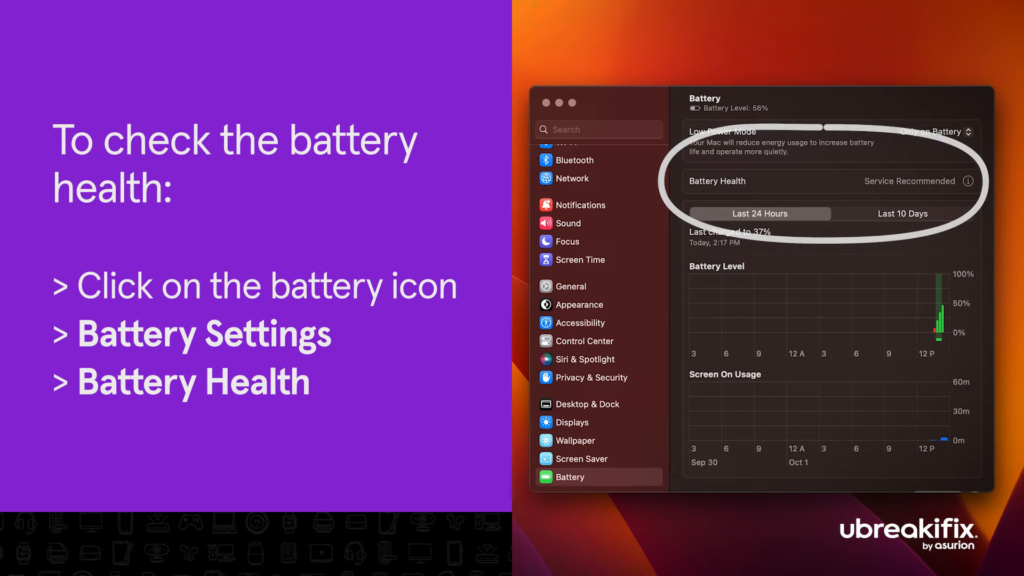